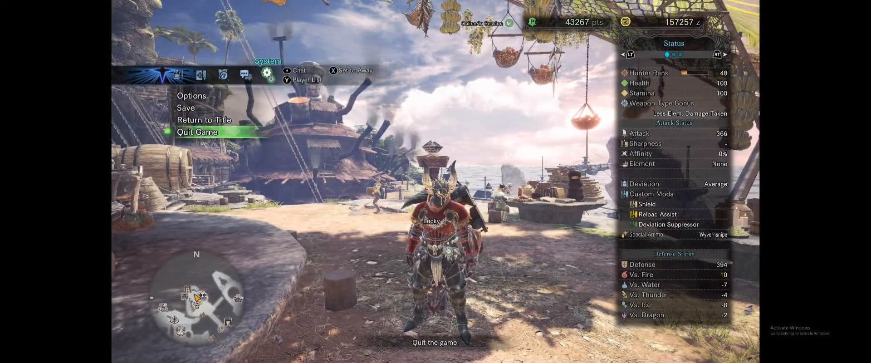
Confirm quitting Monster Hunter World, then show the Uplay Games library listing Rainbow Six Siege downloading
left_click(185, 107)
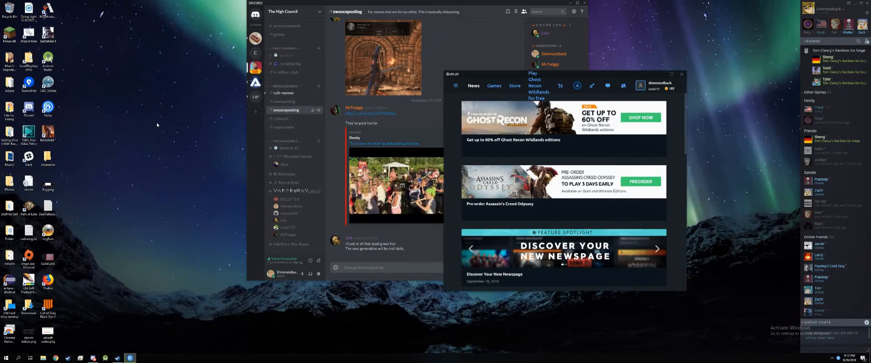
left_click(493, 86)
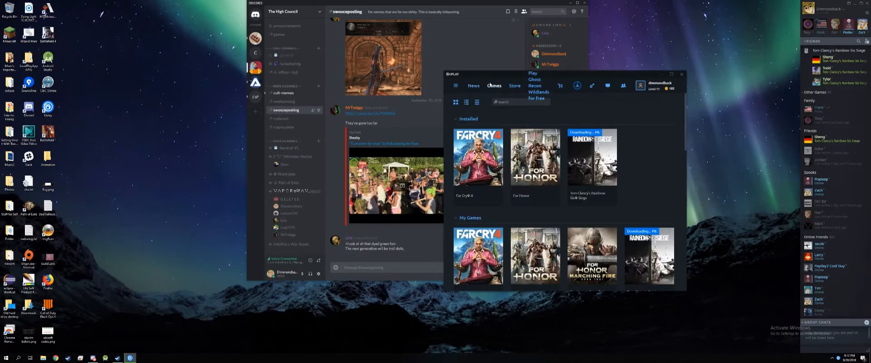